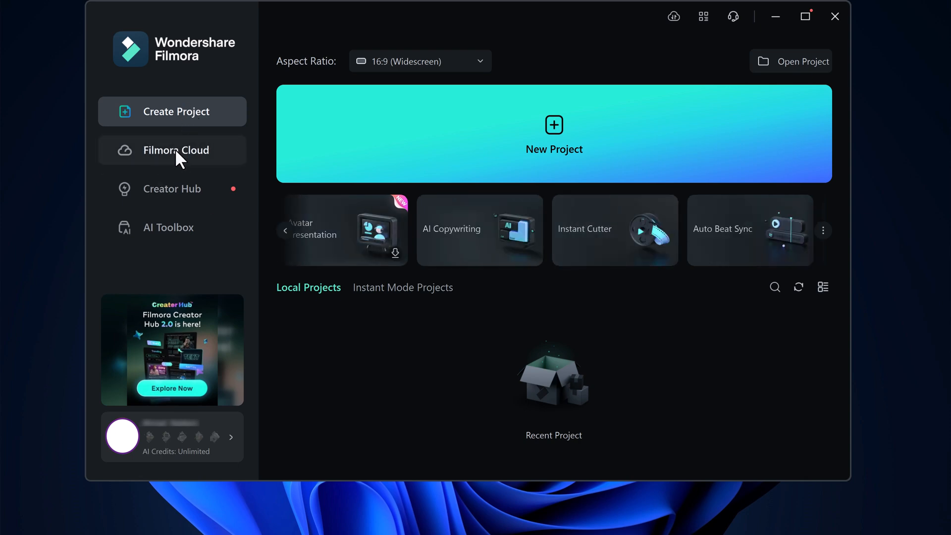
Step: Create a new blank project from the Filmora start screen
left_click(552, 134)
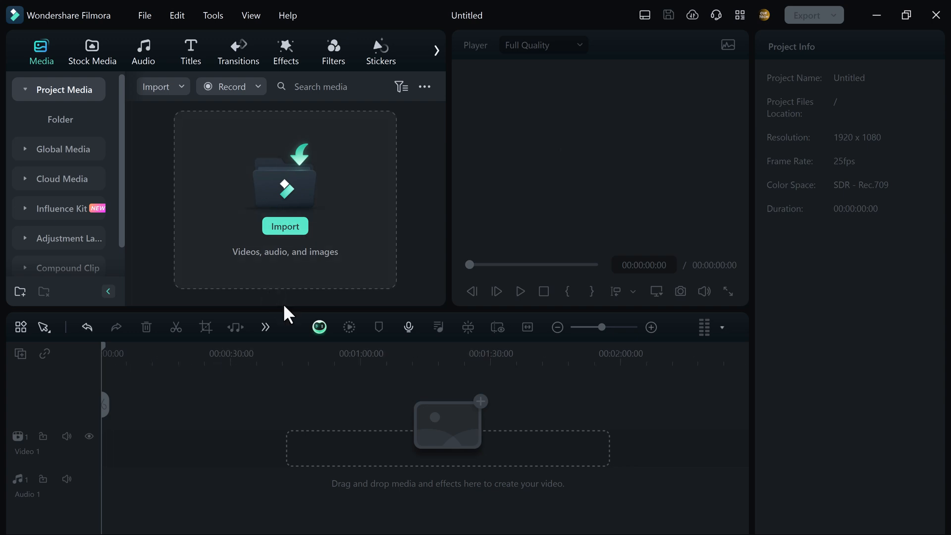
Step: Import the portrait clip and match the project to its 3840x2160 25fps settings
left_click(284, 226)
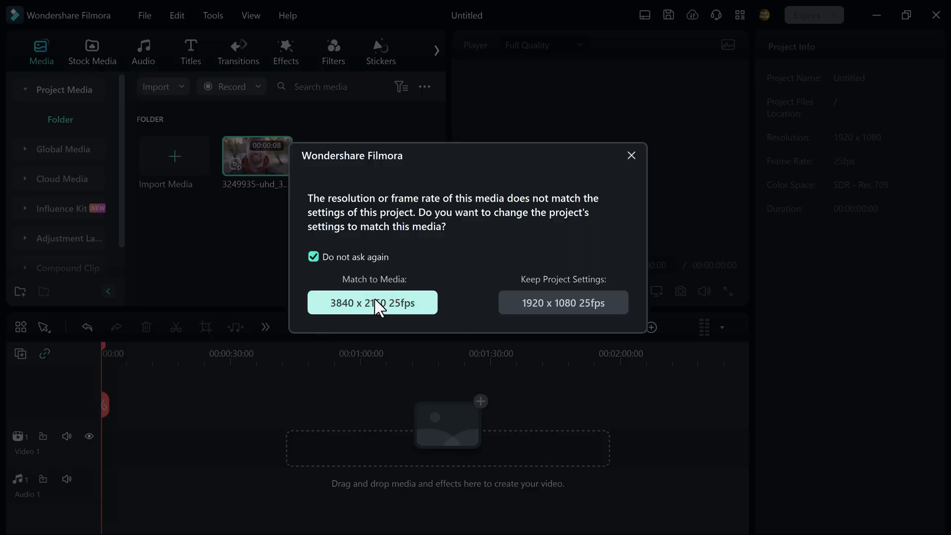
left_click(372, 303)
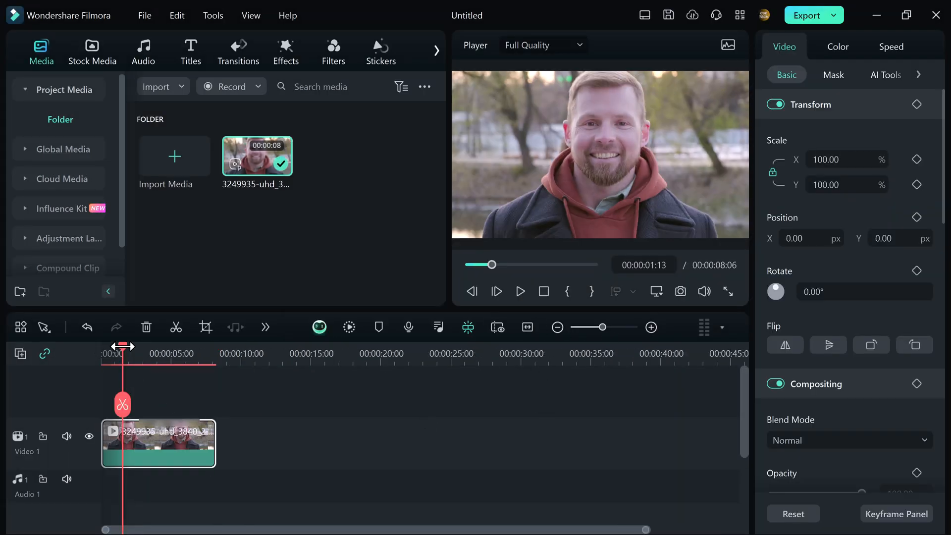
left_click(519, 291)
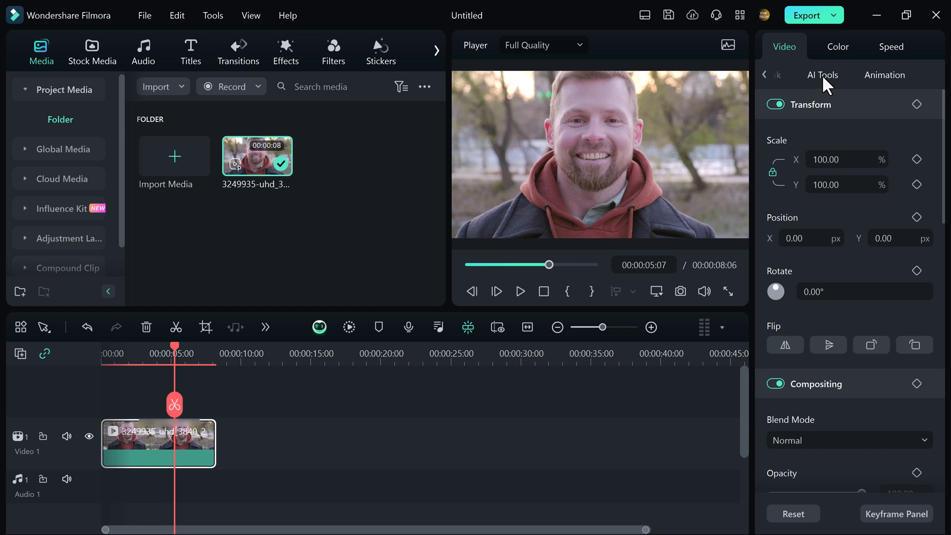
Step: Turn on AI Portrait for the clip and scrub back to check the cutout
left_click(822, 75)
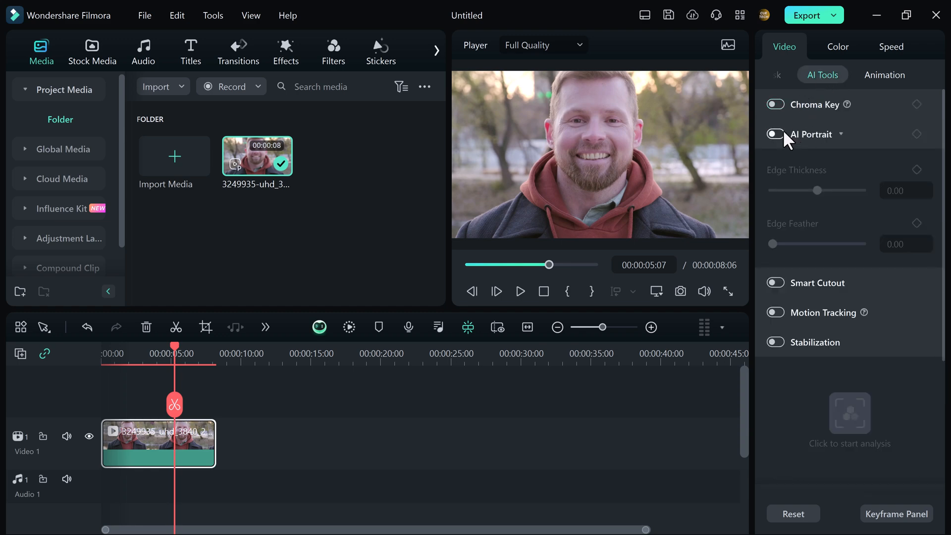
left_click(774, 134)
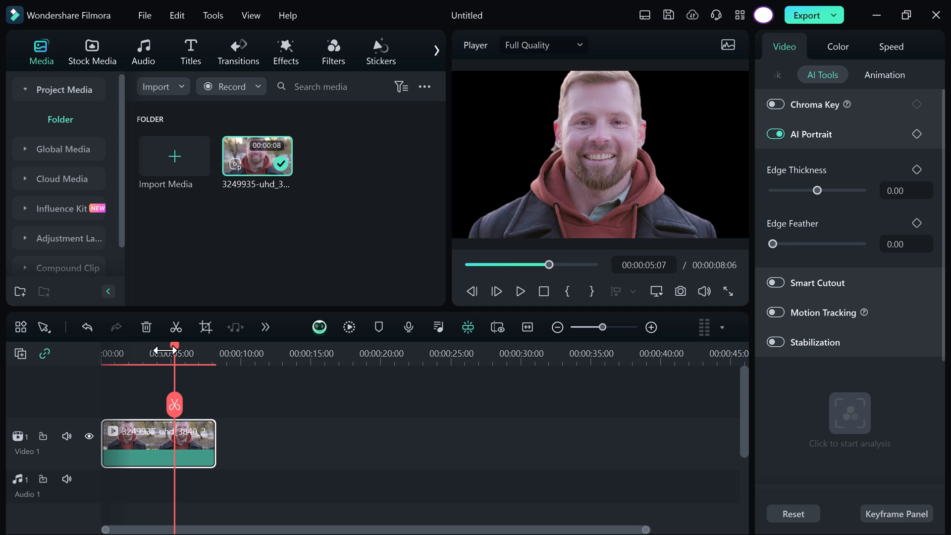
left_click_drag(173, 348, 150, 348)
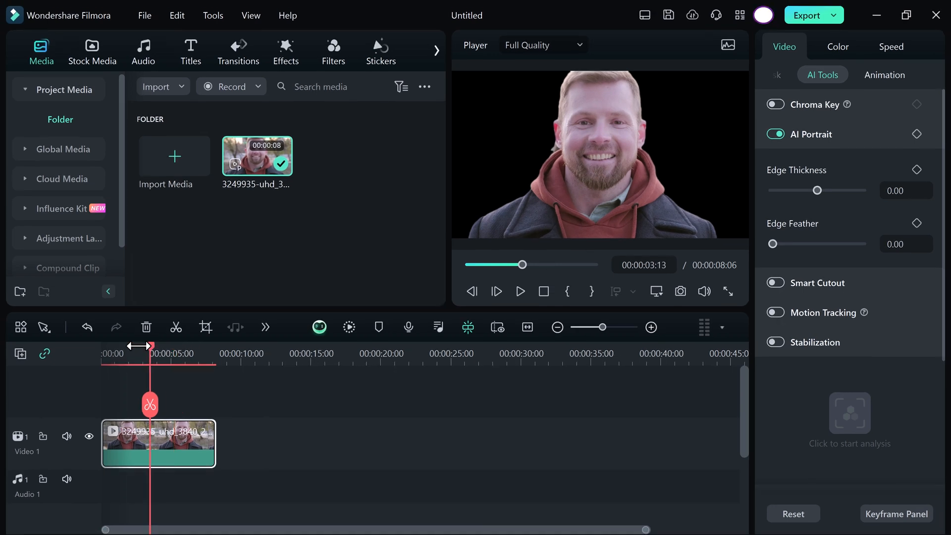
left_click_drag(153, 351, 141, 351)
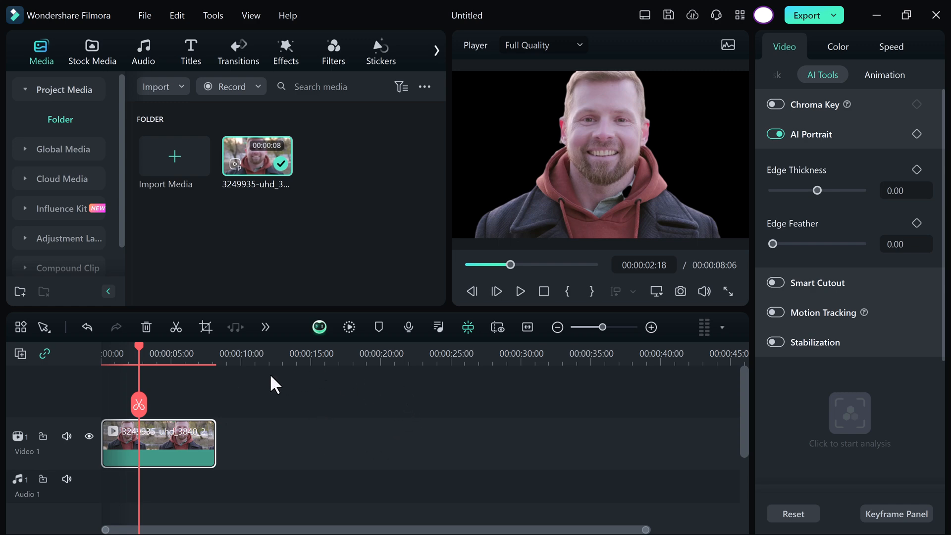
mouse_move(77, 89)
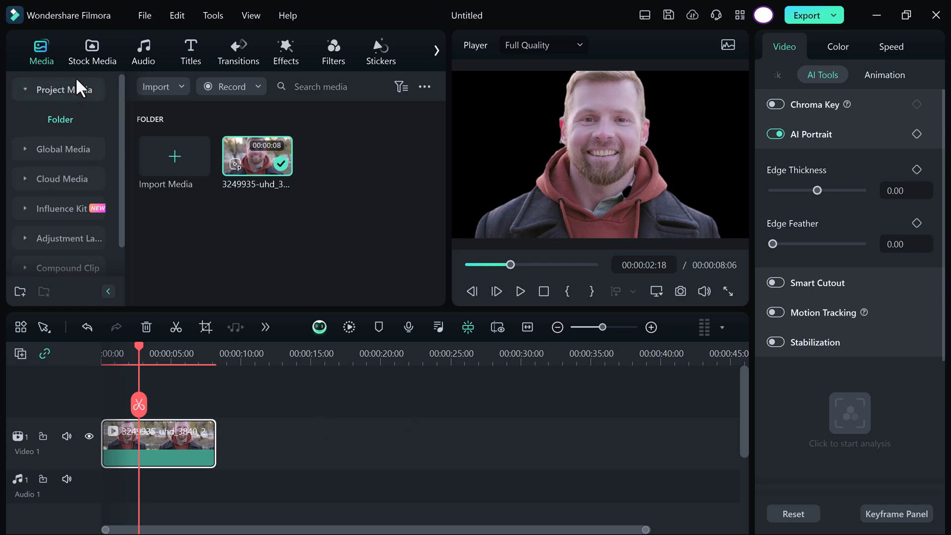
Step: Import the blurred background image into the project's media
left_click(91, 51)
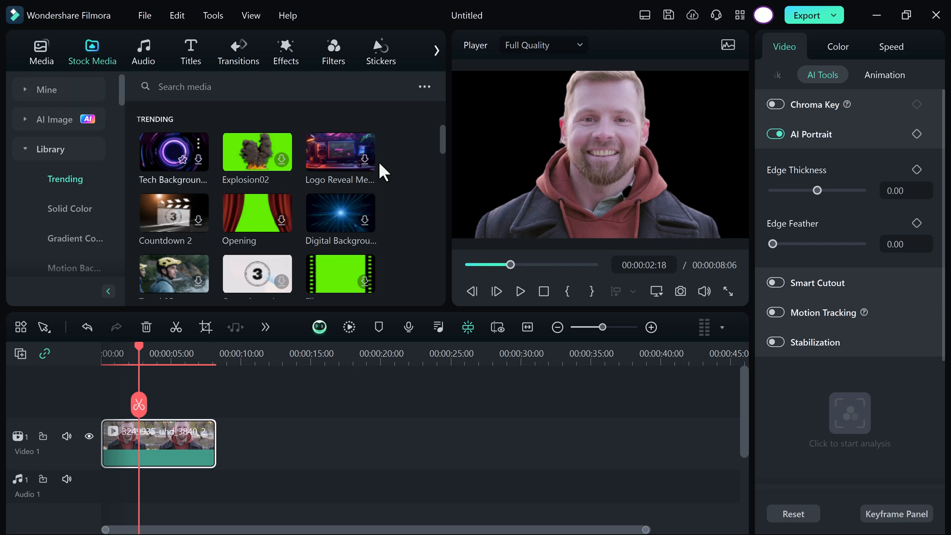
left_click(41, 52)
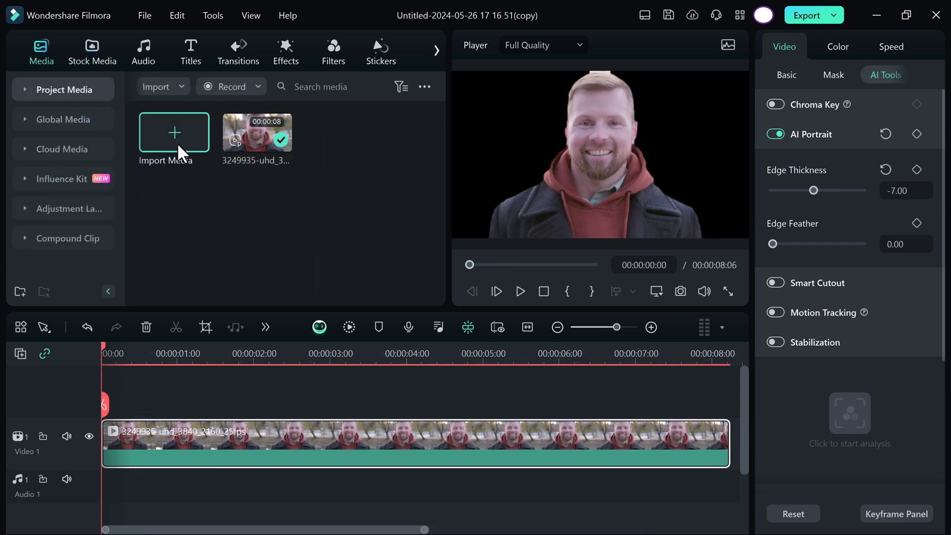
left_click(174, 132)
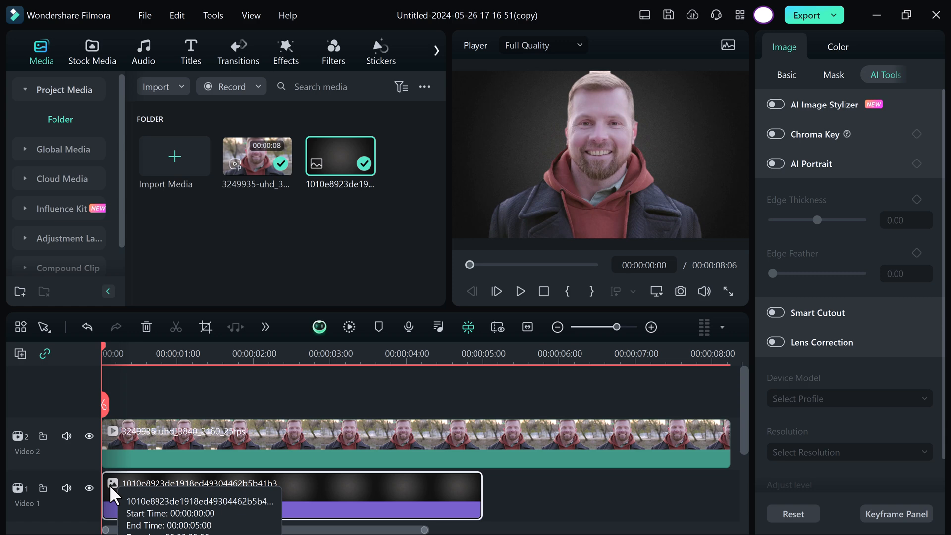
mouse_move(221, 532)
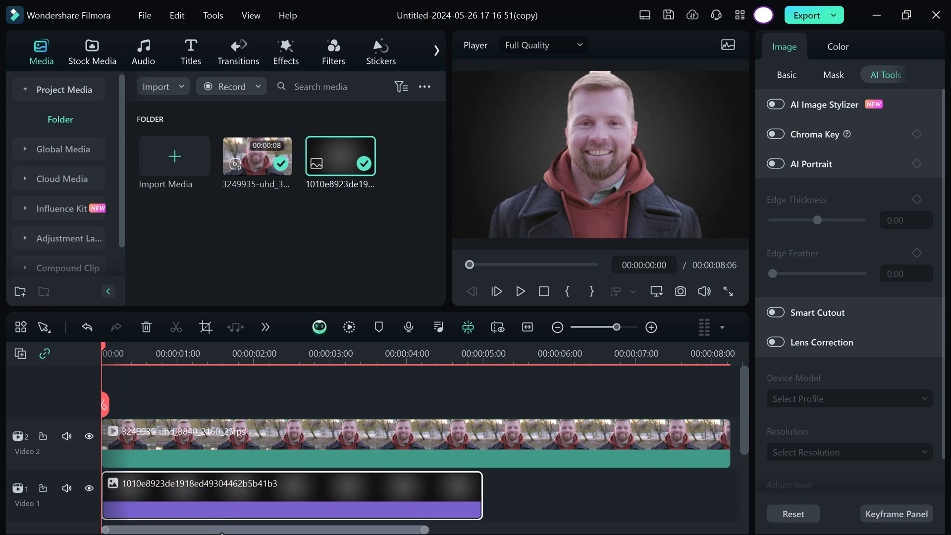
Step: Launch the AI Music Generator from the Audio library's AI Music section
left_click(144, 51)
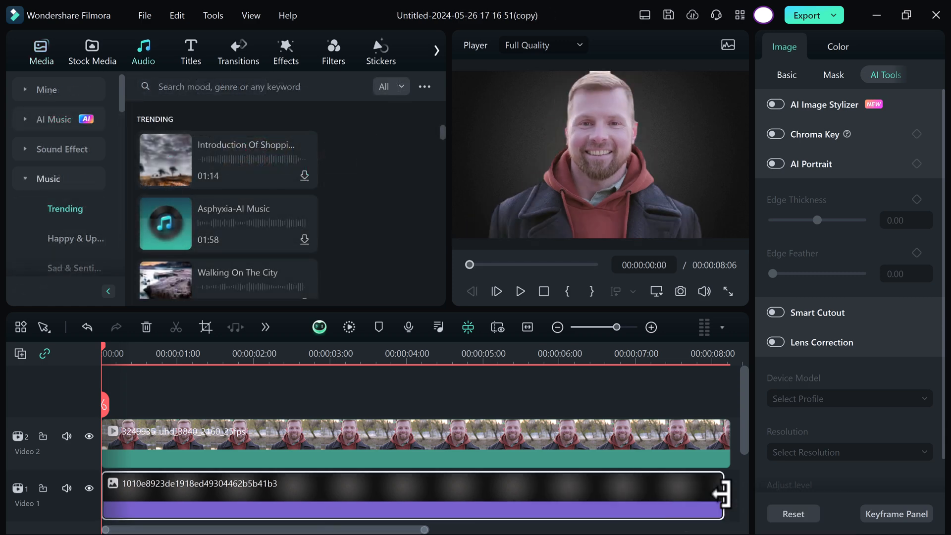
left_click(54, 119)
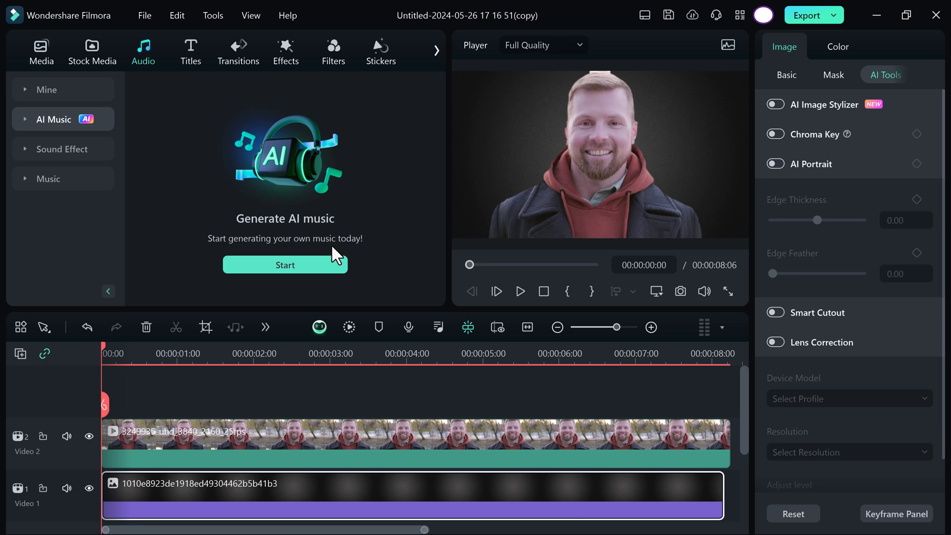
left_click(285, 265)
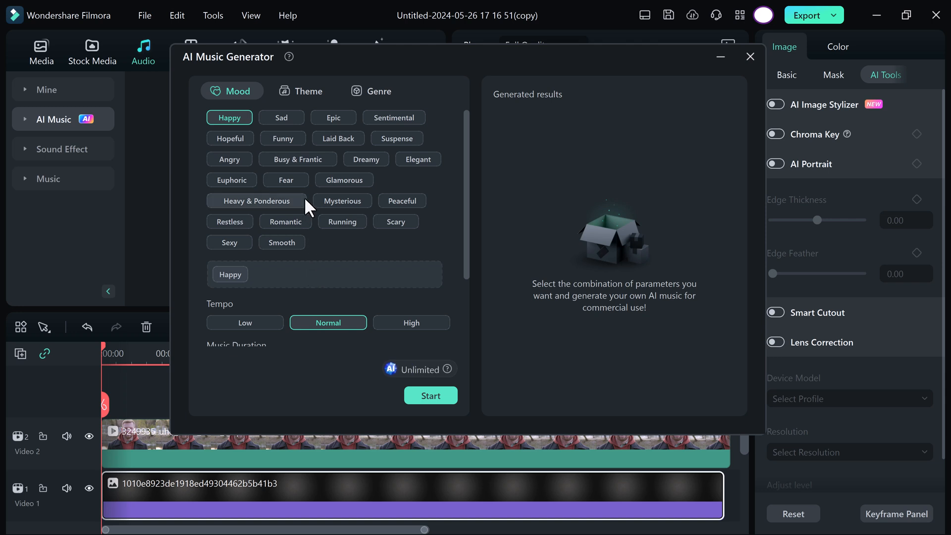
mouse_move(303, 115)
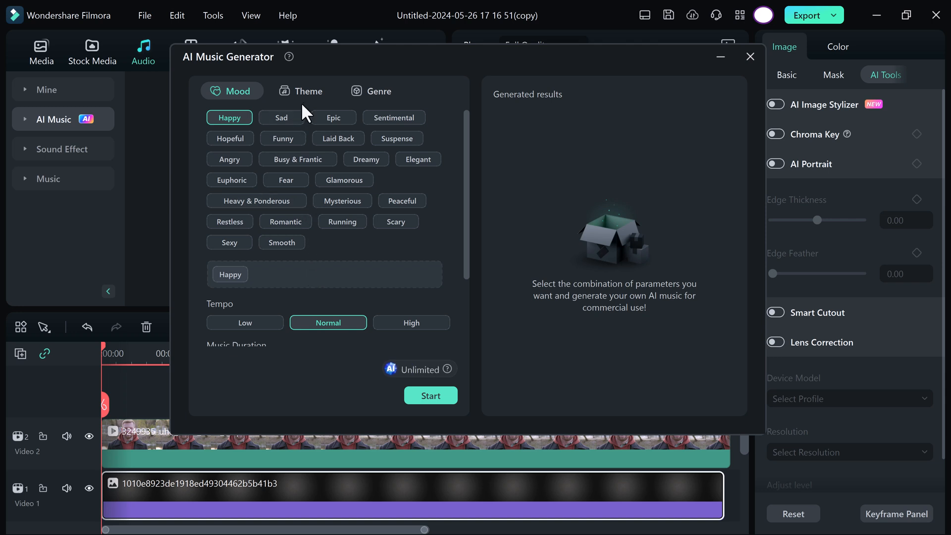
mouse_move(250, 159)
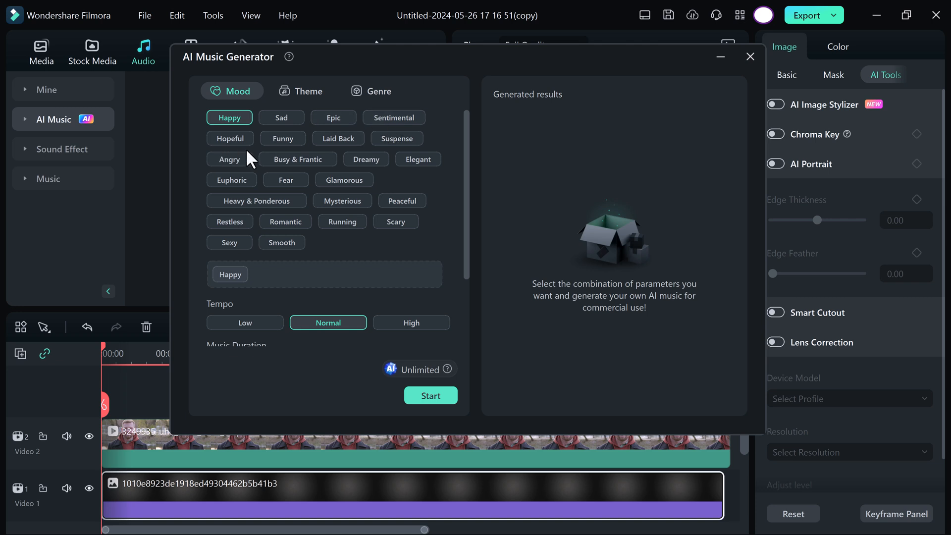
mouse_move(332, 117)
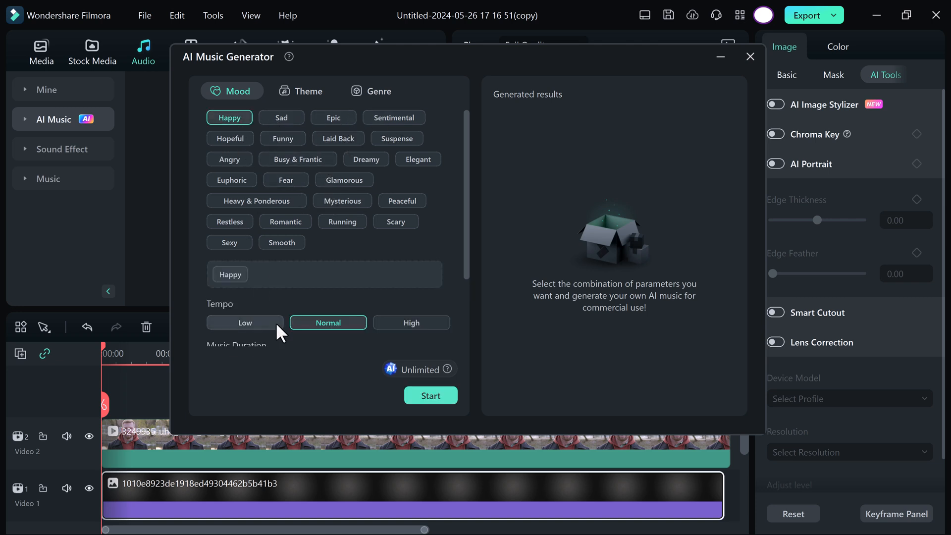
Step: Set AI music to High tempo and Rock genre, then generate
left_click(303, 92)
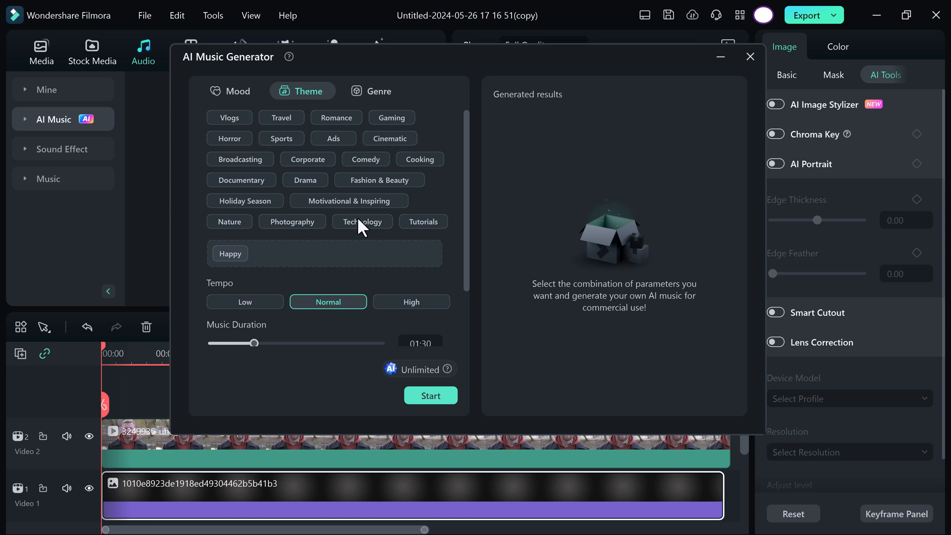
left_click(411, 301)
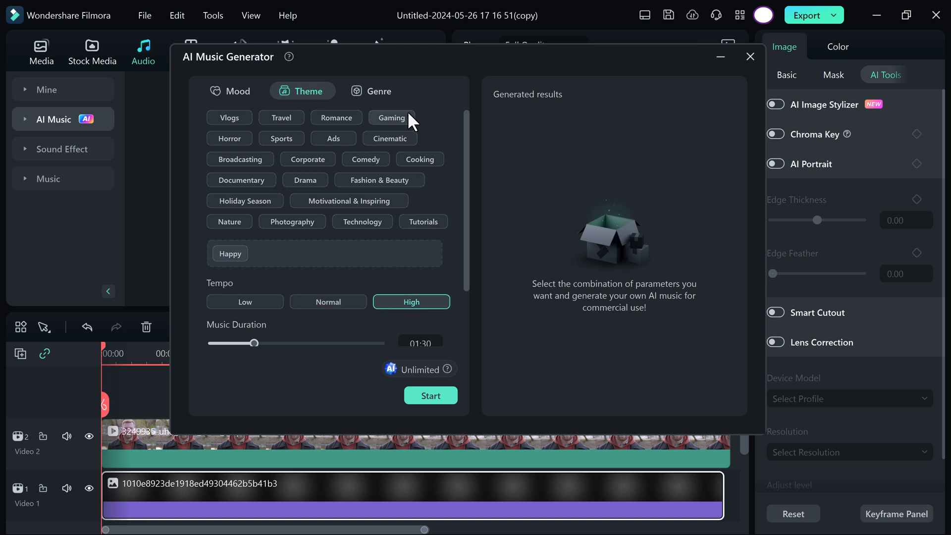
left_click(373, 91)
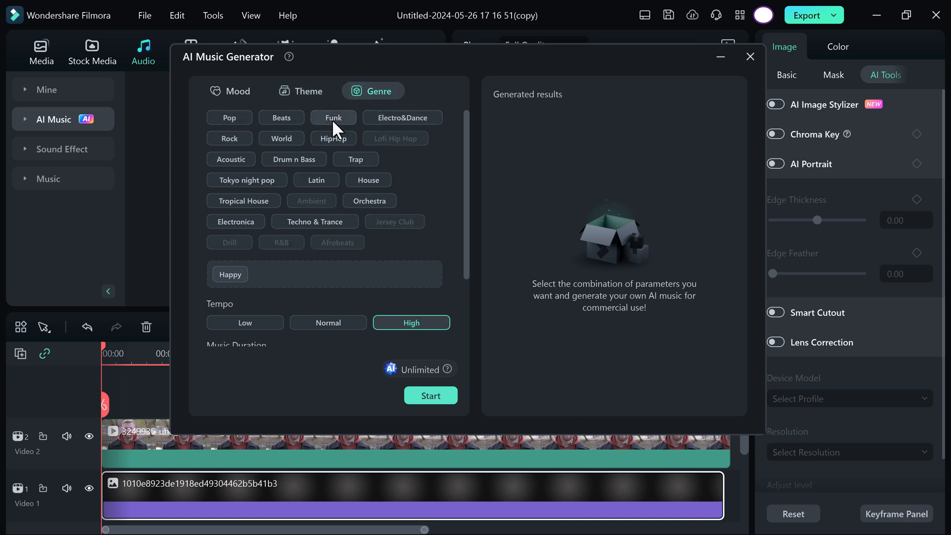
left_click(229, 138)
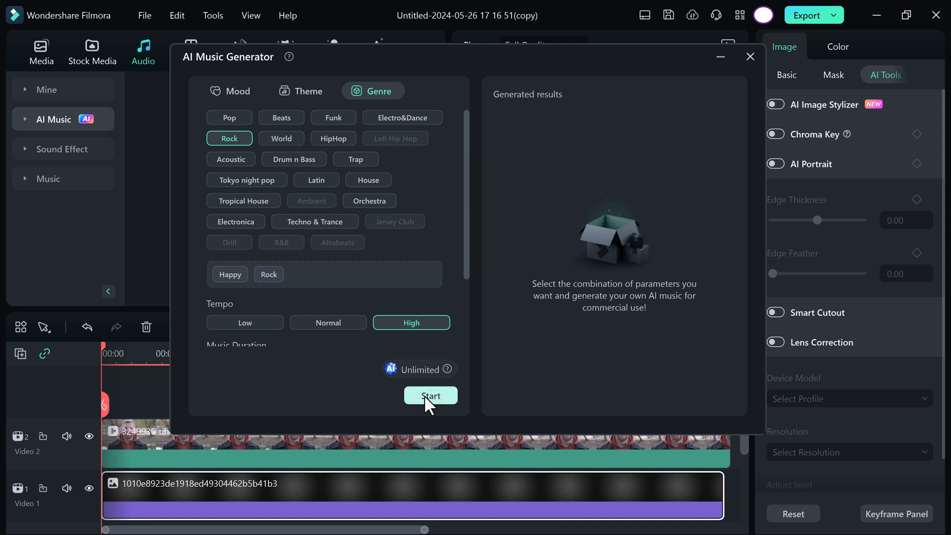
left_click(430, 395)
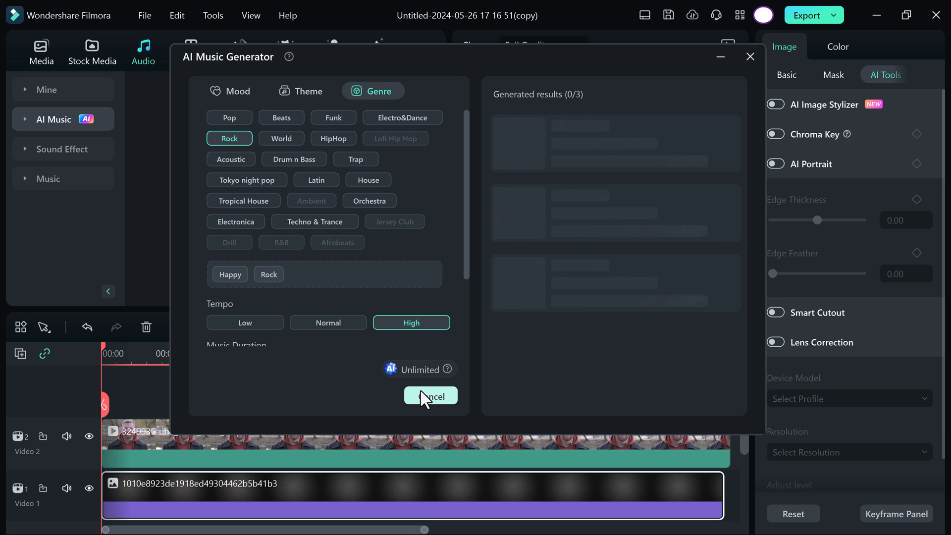
Step: Preview the generated tracks, add 003_Happy_Rock to the timeline, and close the generator
left_click(430, 395)
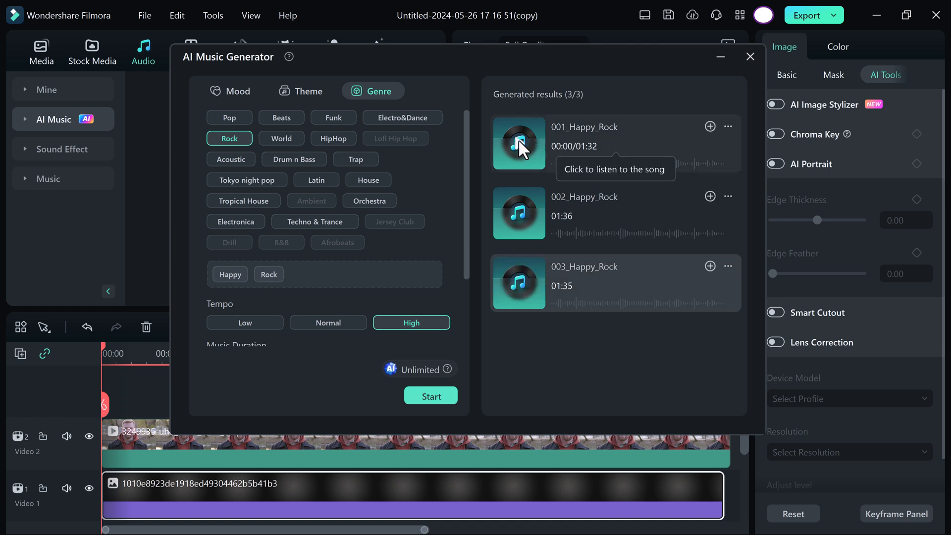
left_click(519, 144)
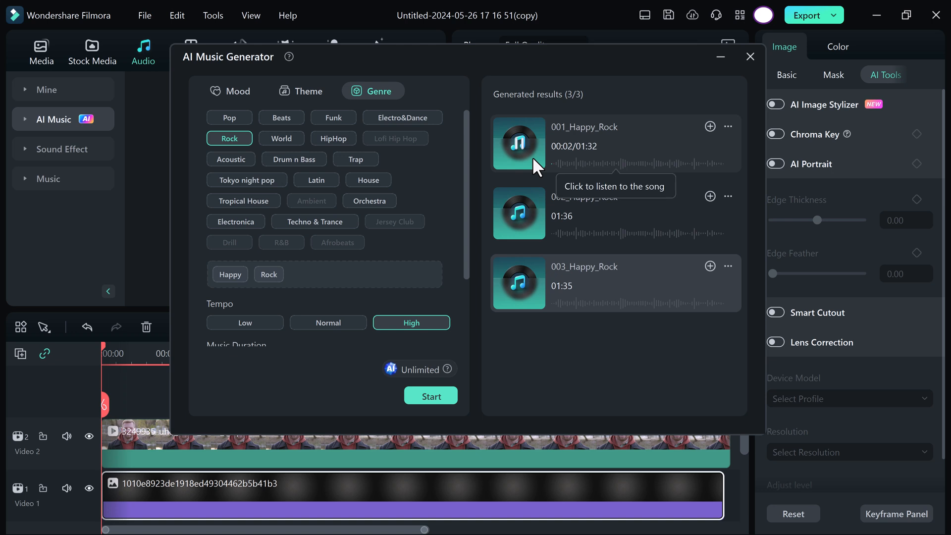
left_click(519, 144)
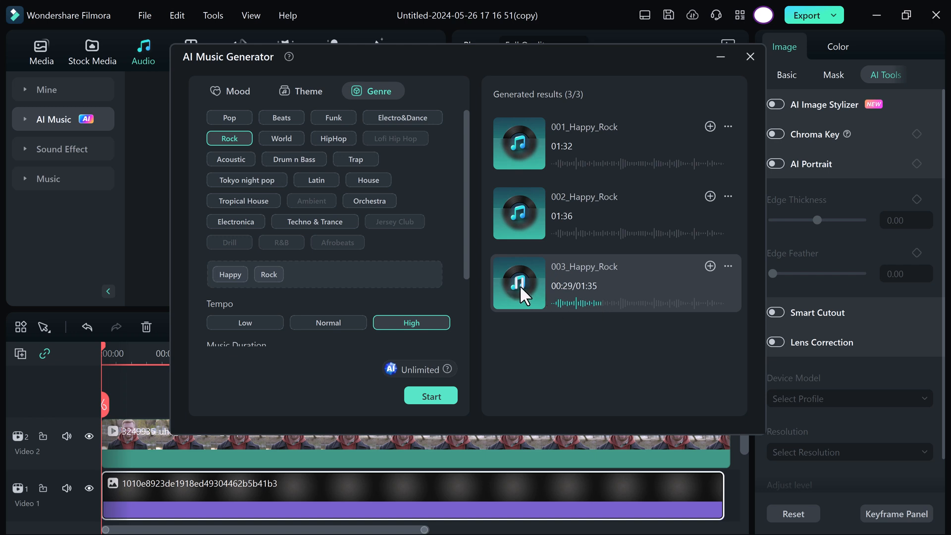
left_click(710, 266)
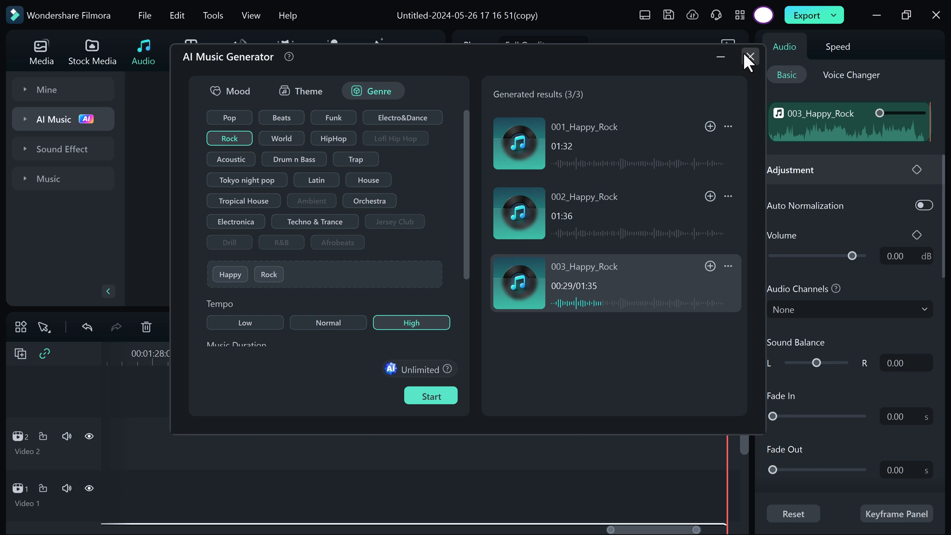
left_click(749, 57)
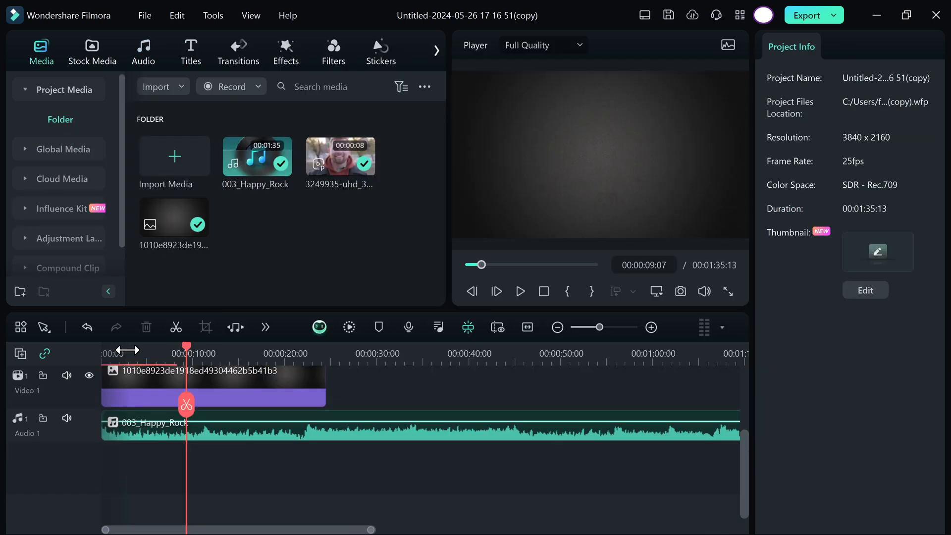